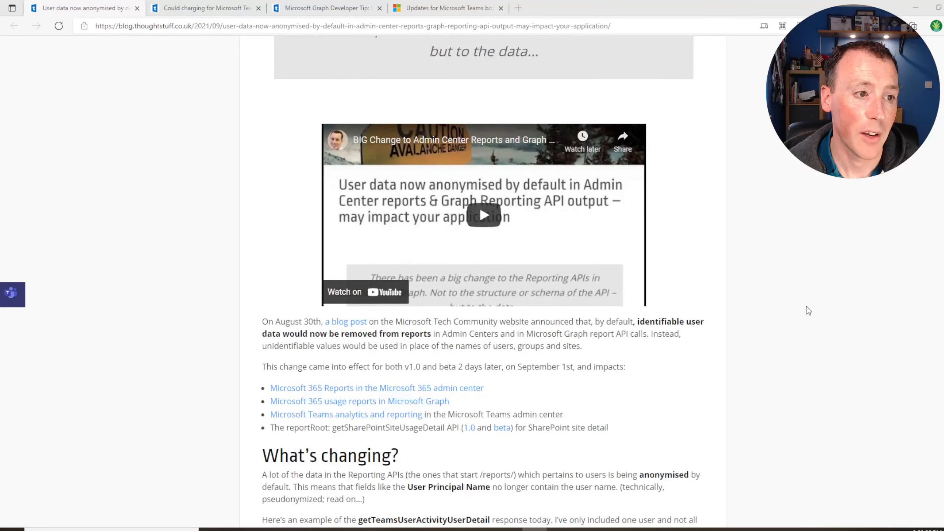
Scroll the anonymised-by-default post to 'How do I turn it off?', then switch to the next blog tab
{"action": "scroll", "scroll_direction": "down", "scroll_amount": 3}
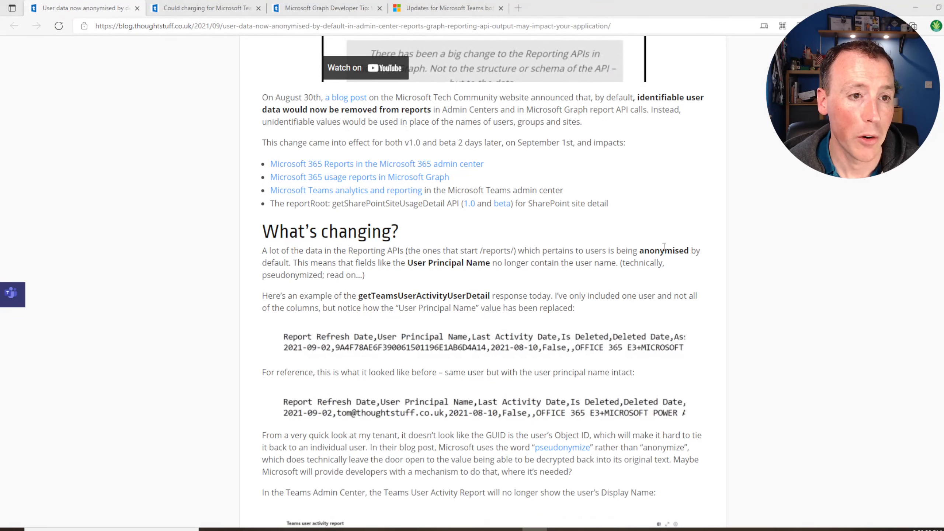
{"action": "scroll", "scroll_direction": "down", "scroll_amount": 3}
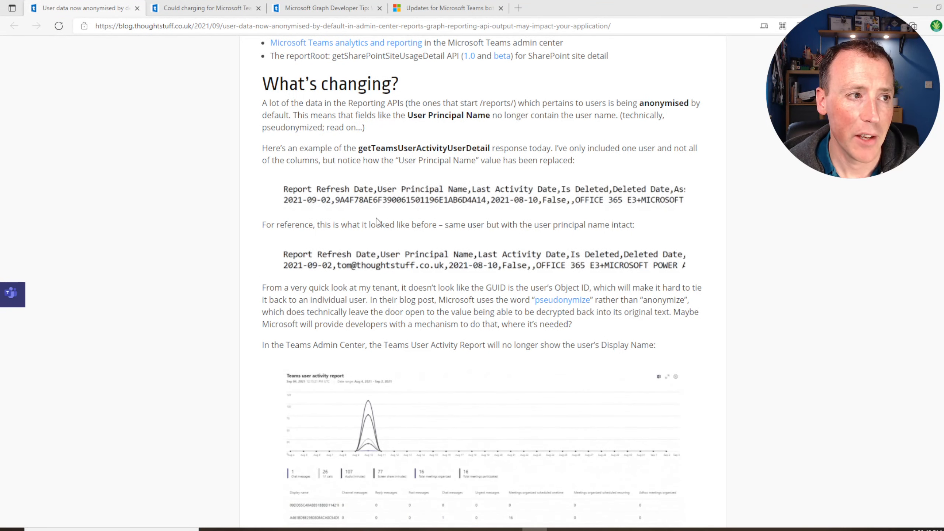
{"action": "scroll", "scroll_direction": "down", "scroll_amount": 3}
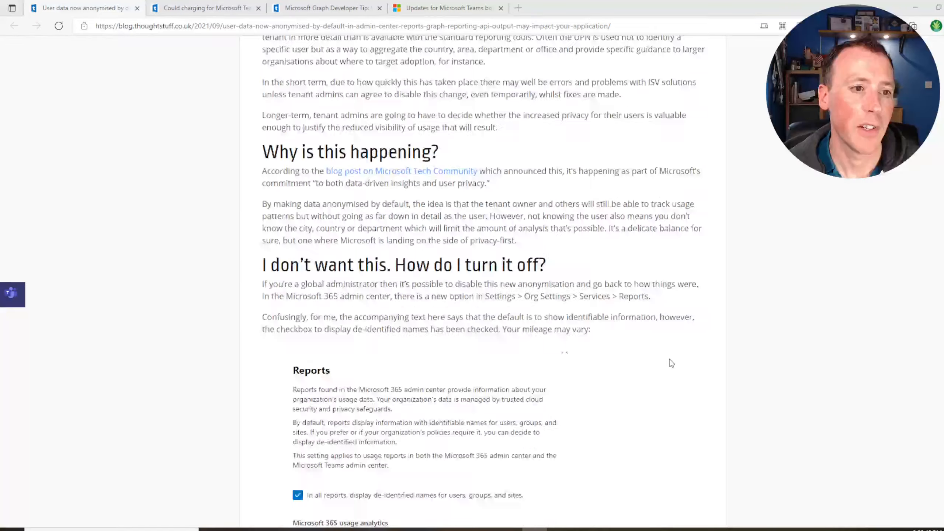
{"action": "scroll", "scroll_direction": "down", "scroll_amount": 3}
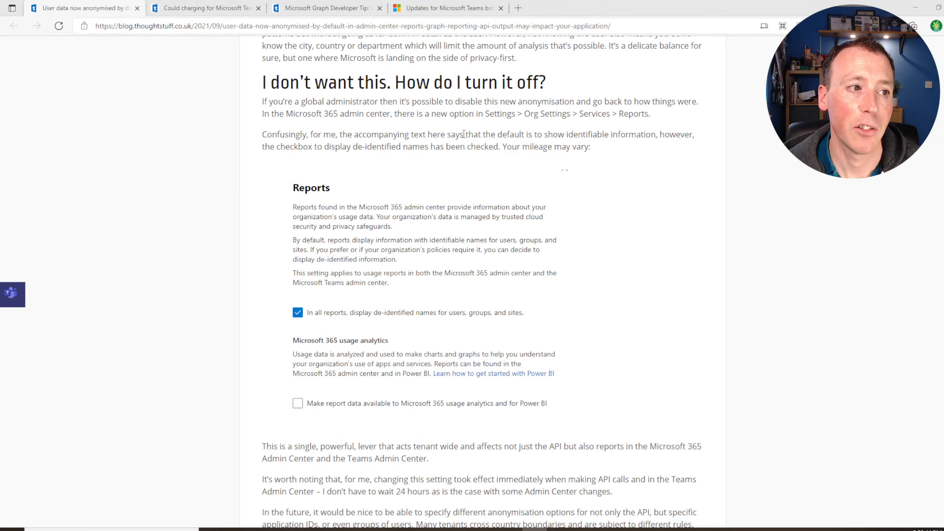
{"action": "scroll", "scroll_direction": "up", "scroll_amount": 3}
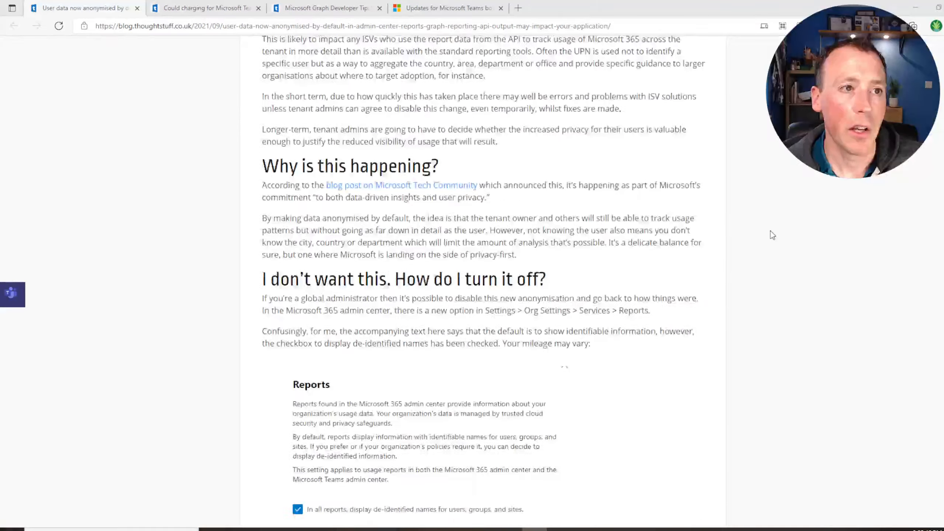
{"action": "left_click", "coordinate": [204, 8]}
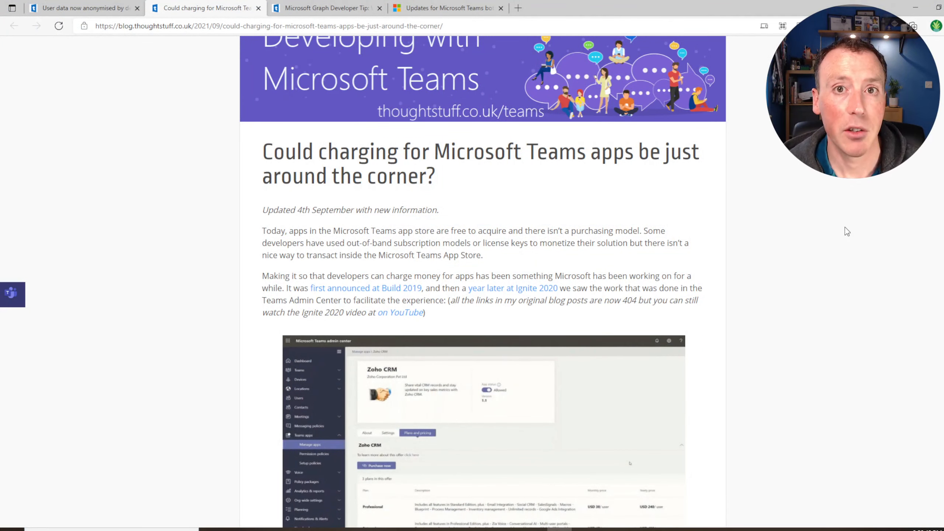
Scroll through the opening paragraphs of the Teams app charging post
{"action": "scroll", "scroll_direction": "down", "scroll_amount": 3}
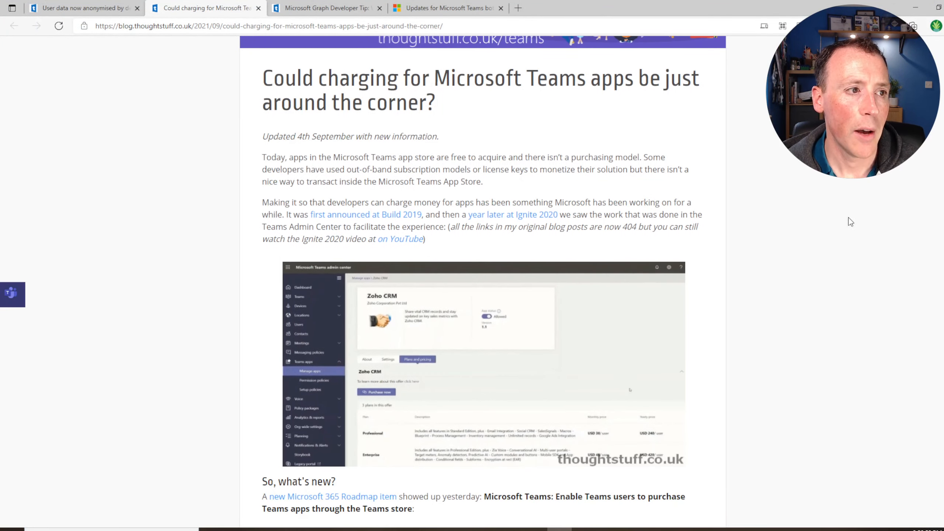
{"action": "scroll", "scroll_direction": "down", "scroll_amount": 3}
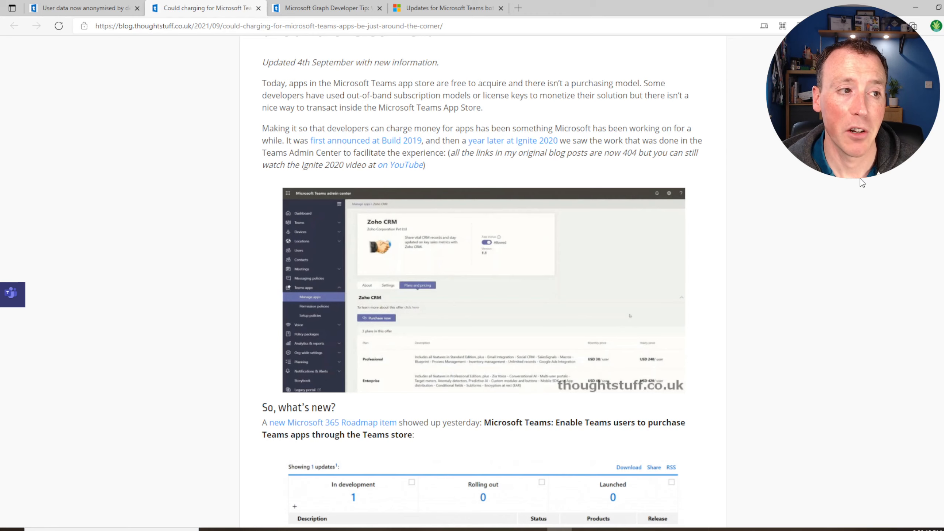
Scroll past the admin center screenshot to the roadmap item and App Manifest update
{"action": "scroll", "scroll_direction": "down", "scroll_amount": 3}
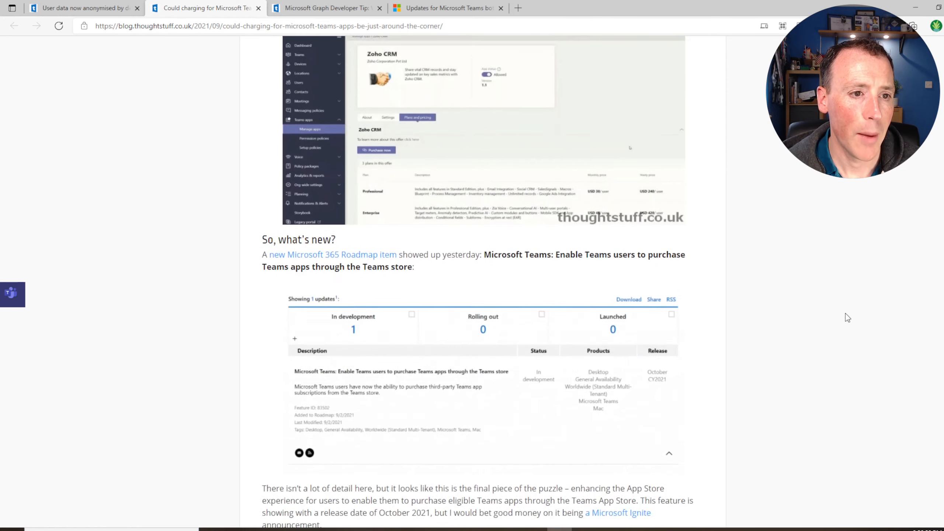
{"action": "scroll", "scroll_direction": "down", "scroll_amount": 3}
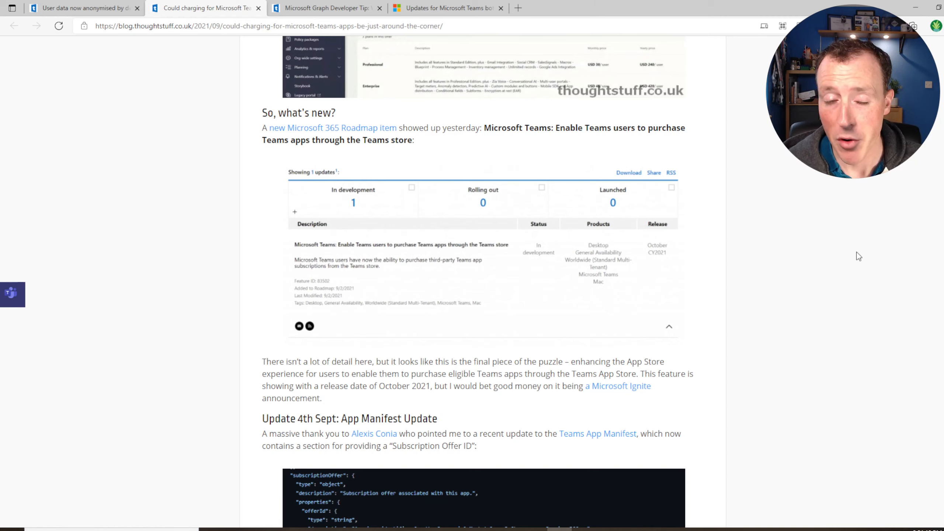
Scroll through 'So, what don't we know?' and closing remarks to the author bio
{"action": "scroll", "scroll_direction": "down", "scroll_amount": 3}
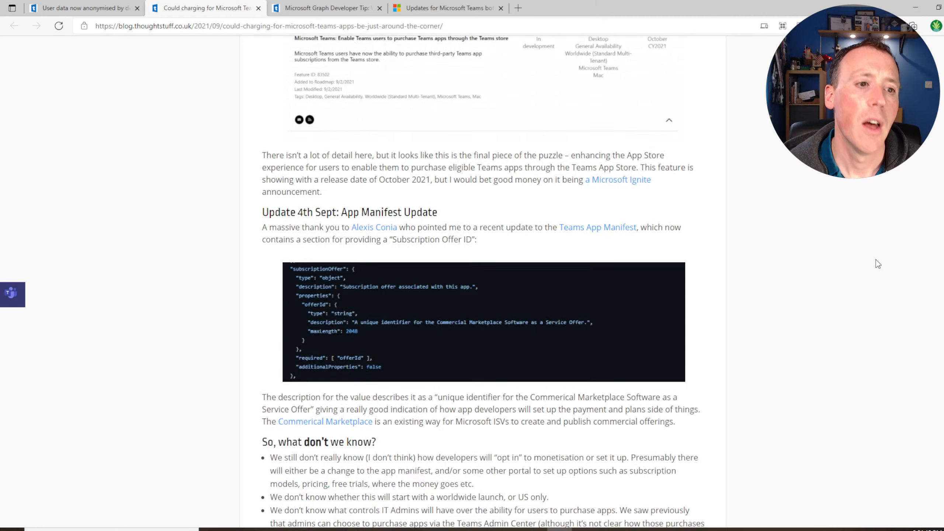
{"action": "scroll", "scroll_direction": "down", "scroll_amount": 3}
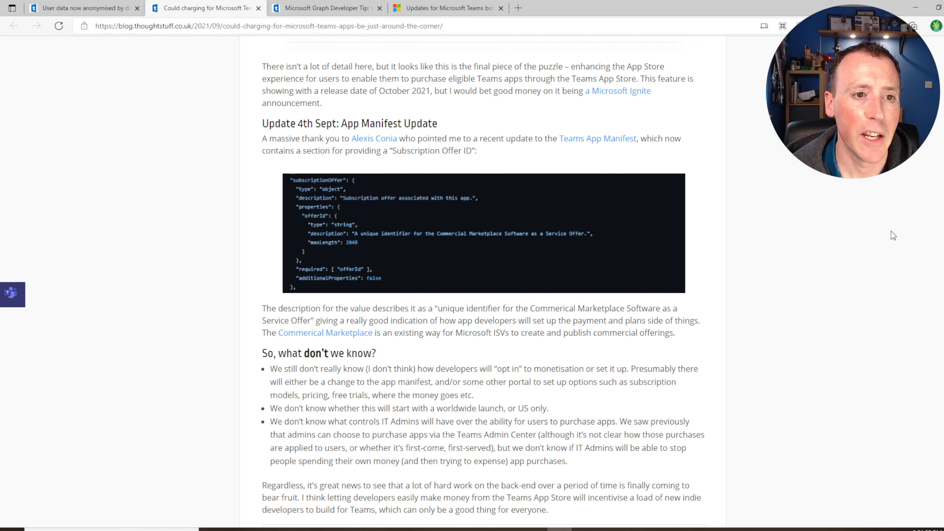
{"action": "scroll", "scroll_direction": "down", "scroll_amount": 3}
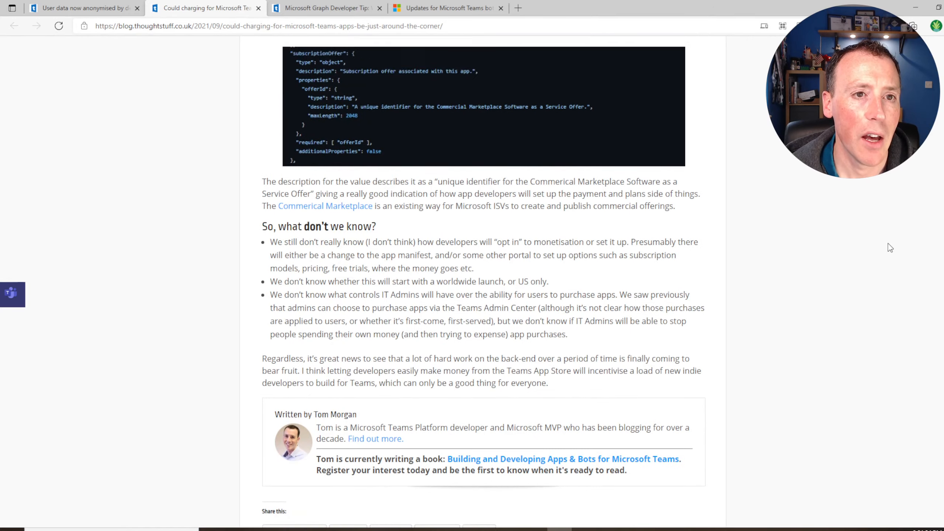
Scroll back to the charging post's title, then switch to the Microsoft Graph tip tab
{"action": "scroll", "scroll_direction": "up", "scroll_amount": 3}
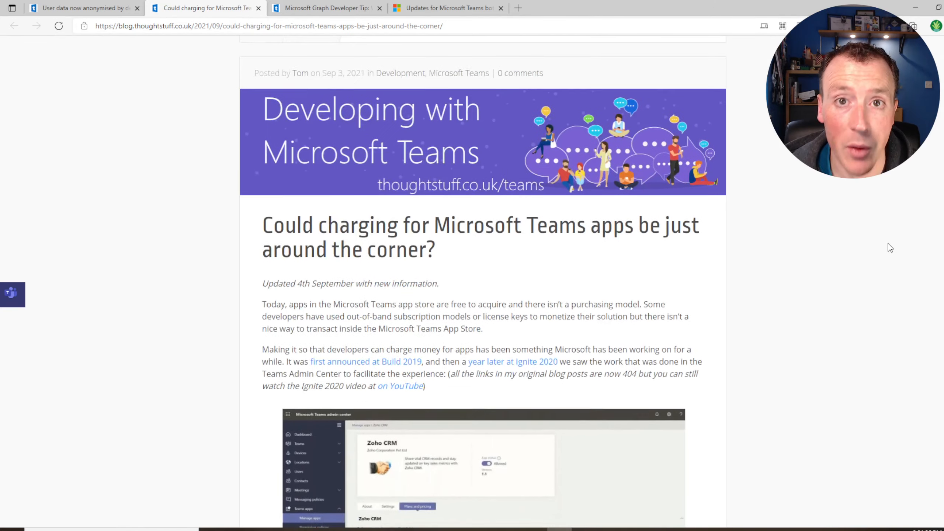
{"action": "left_click", "coordinate": [326, 8]}
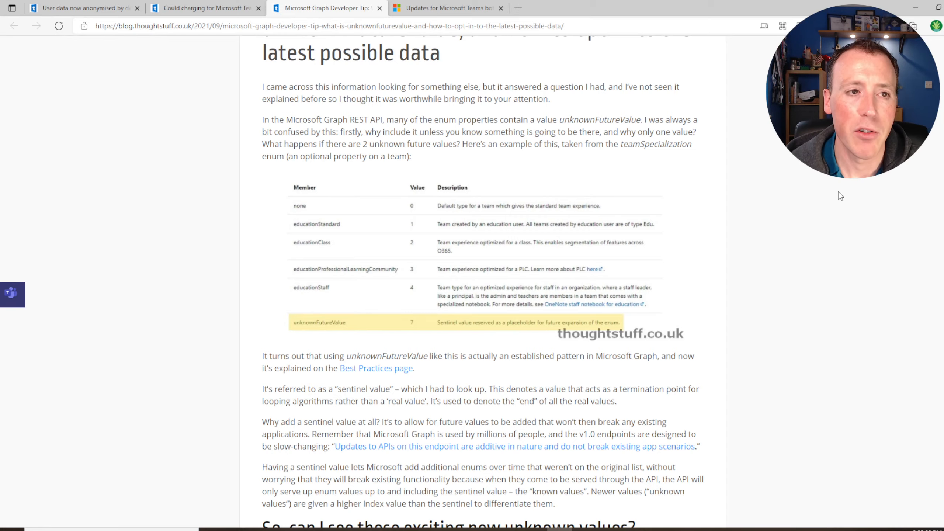
Scroll the unknownFutureValue tip down to 'So, can I see these exciting new unknown values?'
{"action": "scroll", "scroll_direction": "down", "scroll_amount": 3}
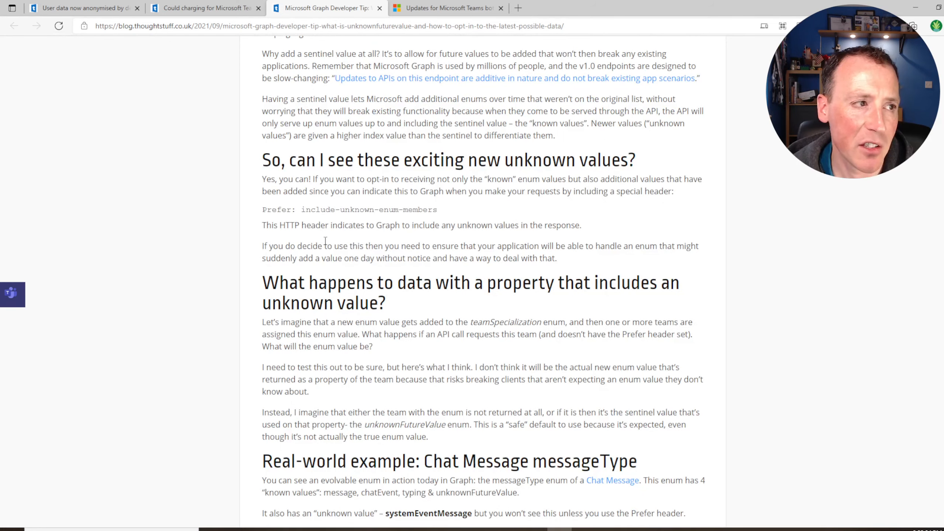
{"action": "mouse_move", "coordinate": [869, 266]}
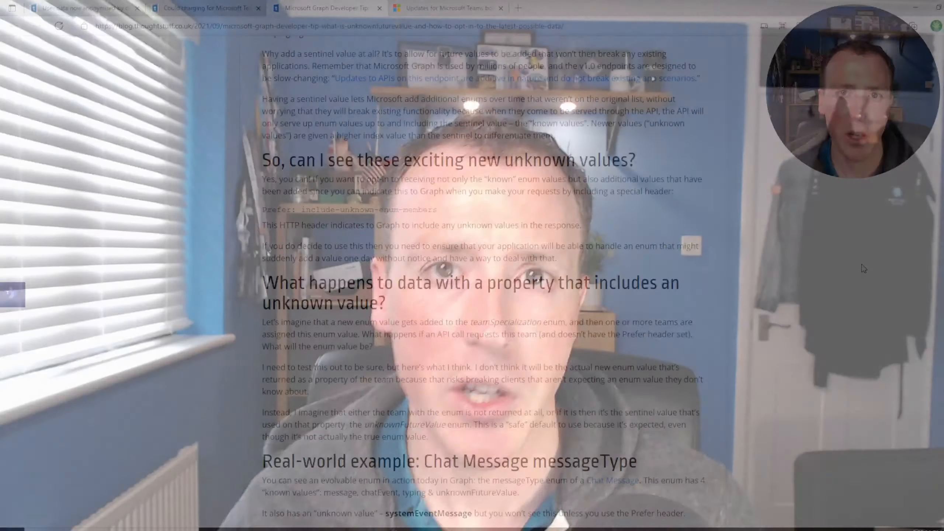
Scroll down to the 'Use by exception' advice and author bio, then back up to the title
{"action": "scroll", "scroll_direction": "down", "scroll_amount": 3}
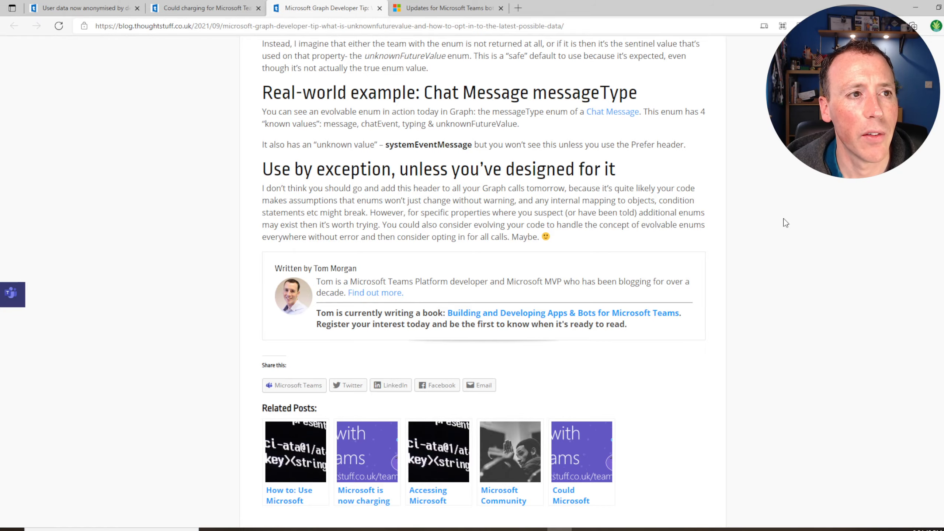
{"action": "scroll", "scroll_direction": "up", "scroll_amount": 3}
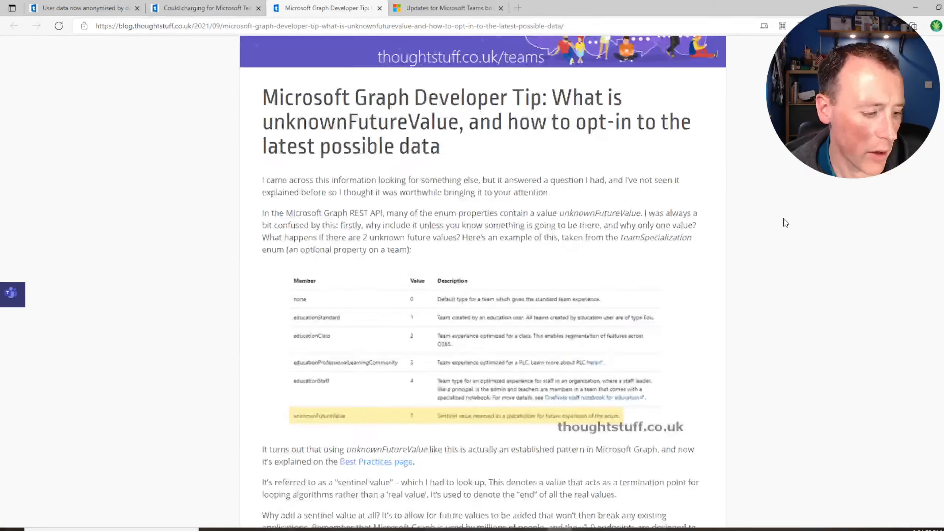
Switch to the fourth tab, 'Updates for Microsoft Teams bots in Multi-Geo environments'
{"action": "left_click", "coordinate": [445, 8]}
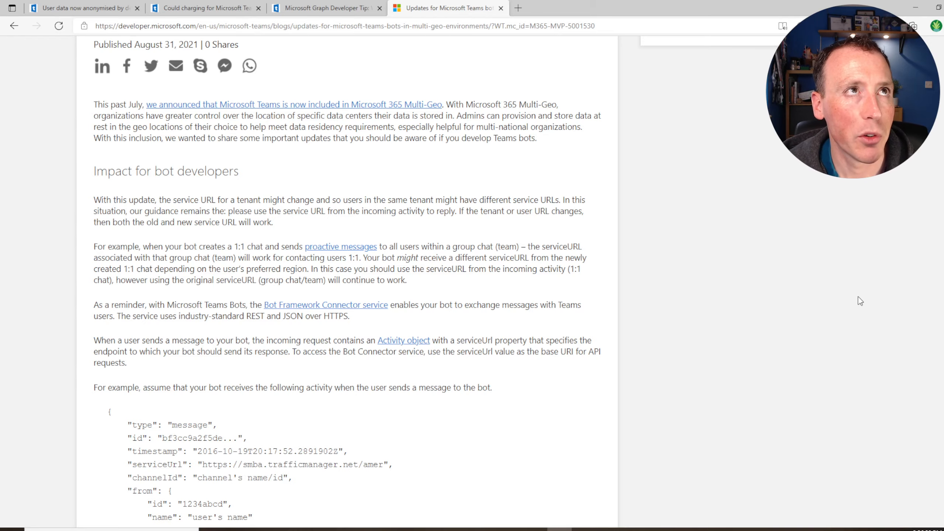
Scroll down to the example bot activity JSON showing the serviceUrl field
{"action": "scroll", "scroll_direction": "down", "scroll_amount": 3}
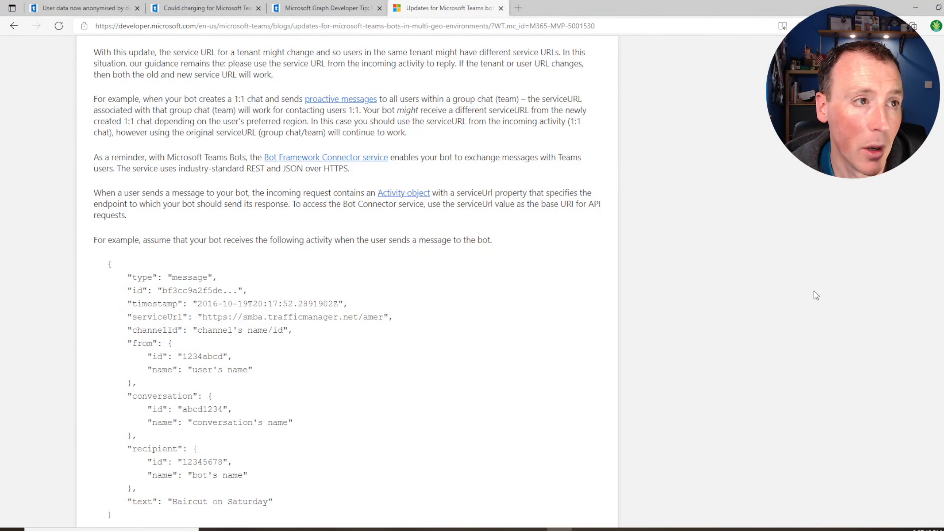
Read down through the POST request example to the 'Reach out for help' section
{"action": "scroll", "scroll_direction": "up", "scroll_amount": 3}
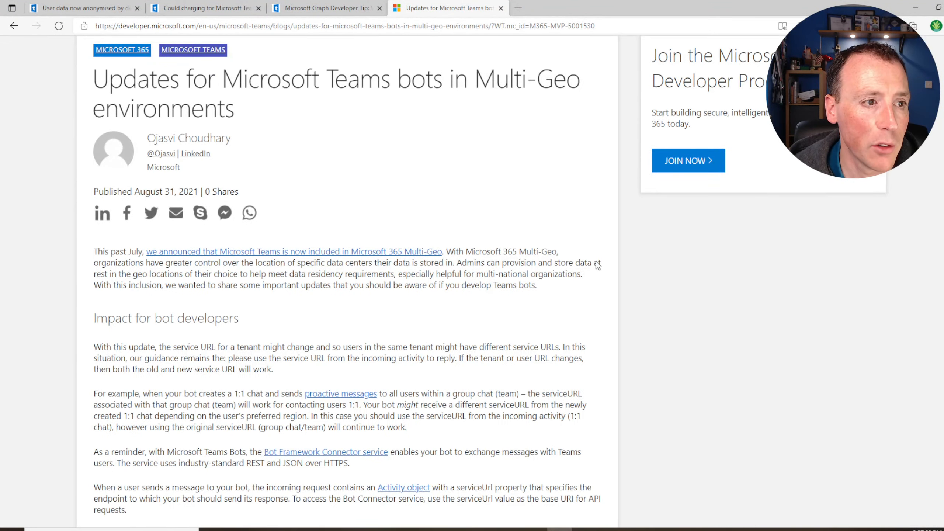
{"action": "scroll", "scroll_direction": "down", "scroll_amount": 3}
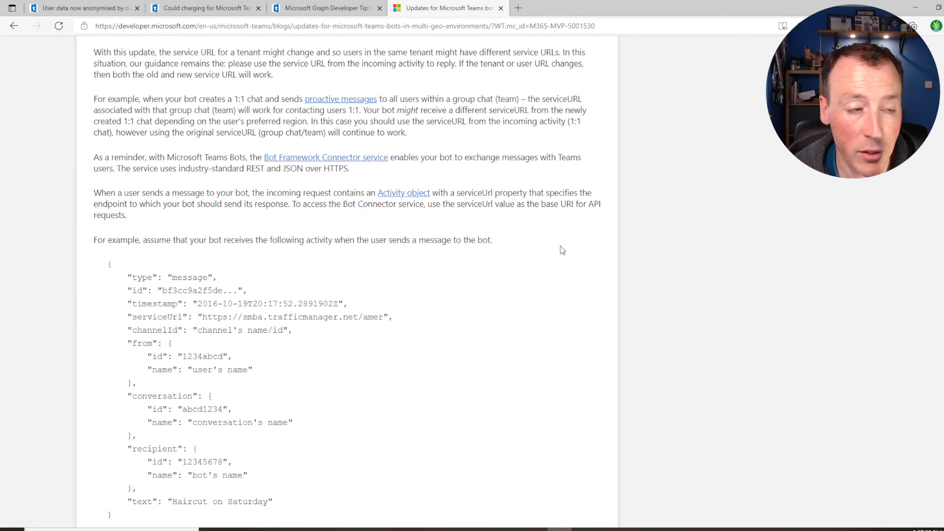
{"action": "scroll", "scroll_direction": "down", "scroll_amount": 3}
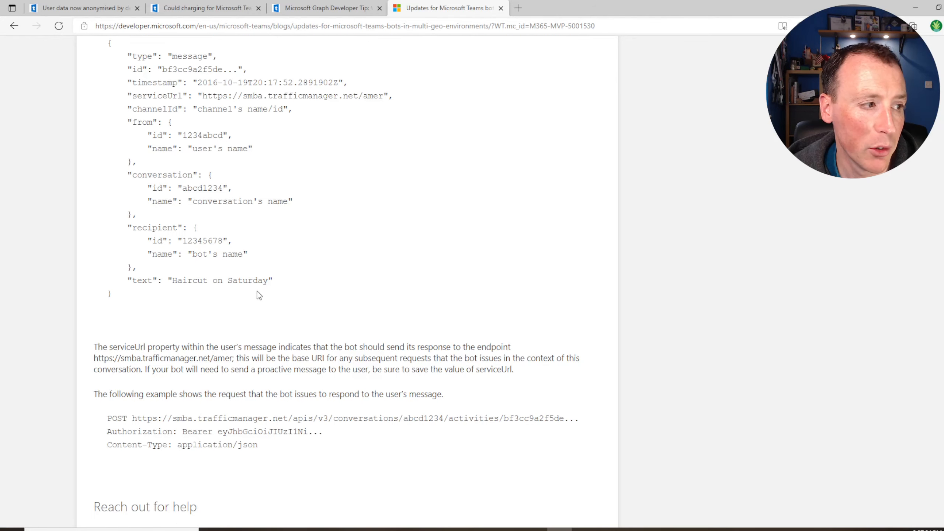
{"action": "scroll", "scroll_direction": "down", "scroll_amount": 3}
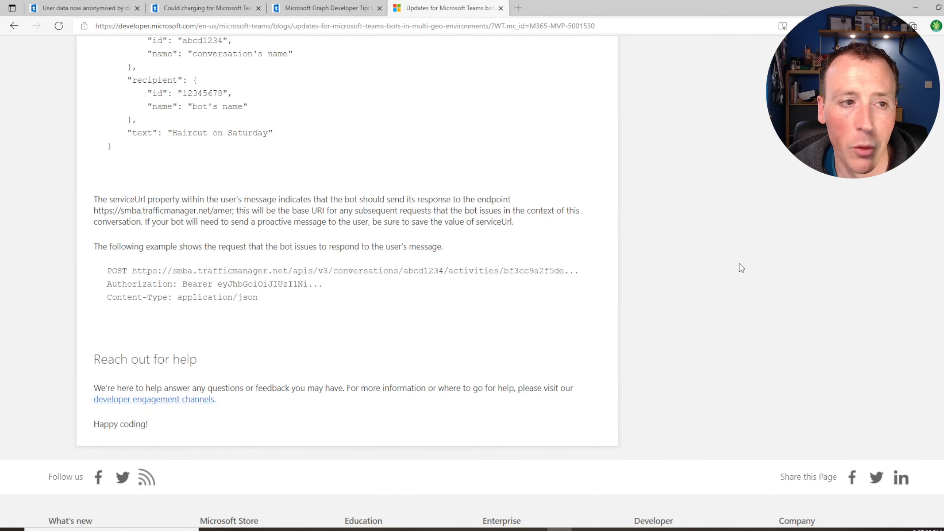
Scroll back up to the Multi-Geo post's title
{"action": "scroll", "scroll_direction": "up", "scroll_amount": 3}
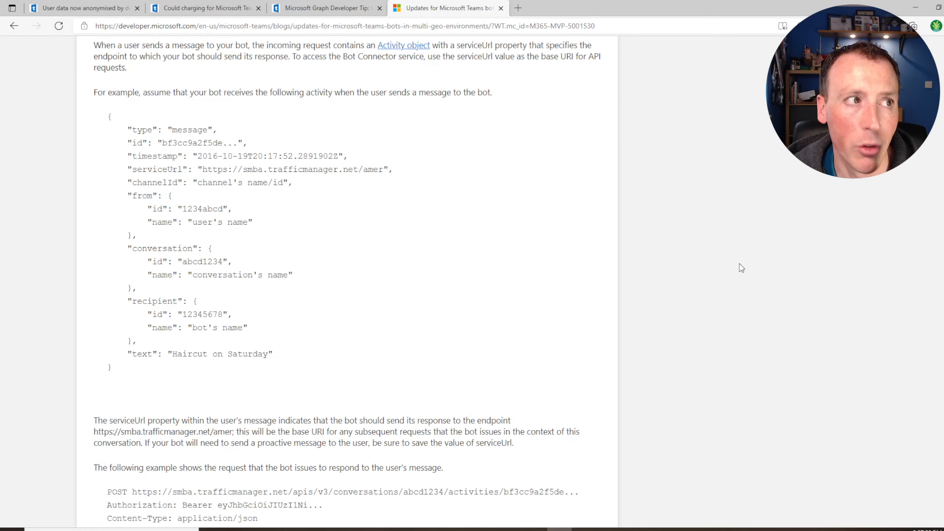
{"action": "scroll", "scroll_direction": "up", "scroll_amount": 3}
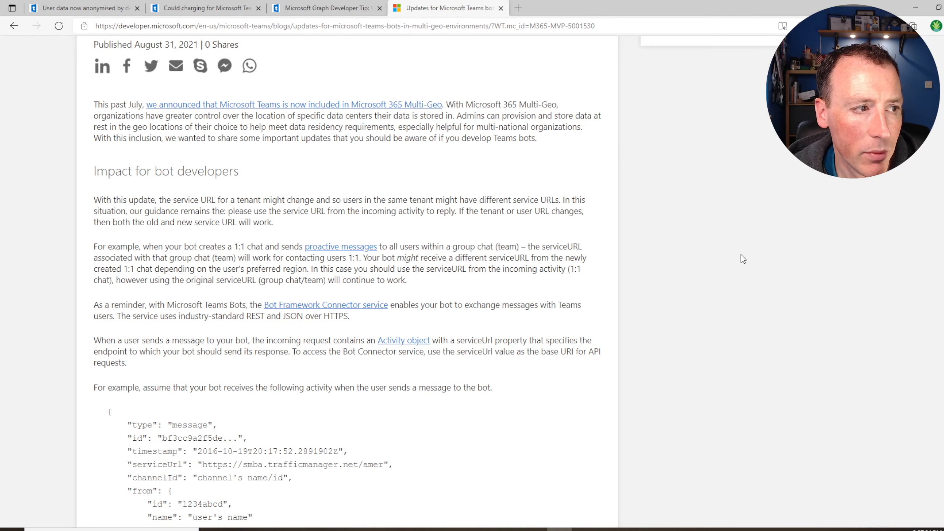
{"action": "scroll", "scroll_direction": "up", "scroll_amount": 3}
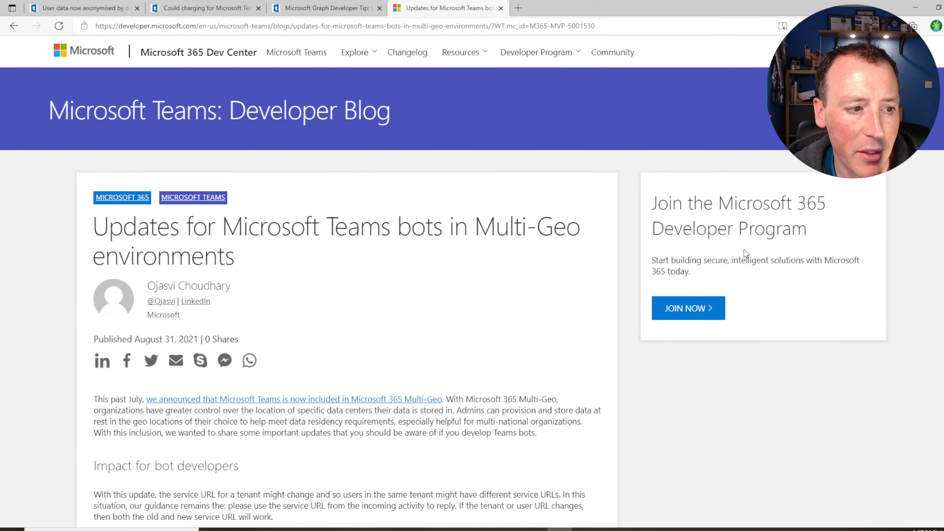
{"action": "scroll", "scroll_direction": "down", "scroll_amount": 3}
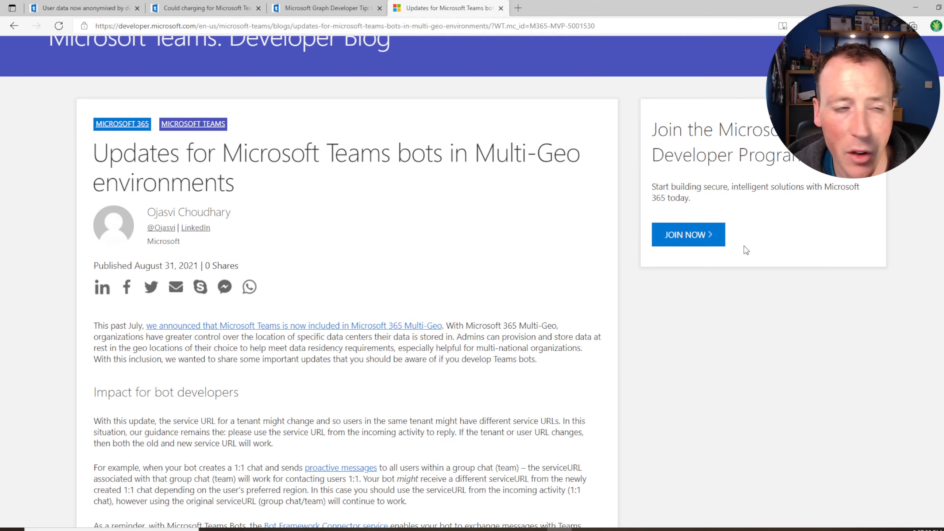